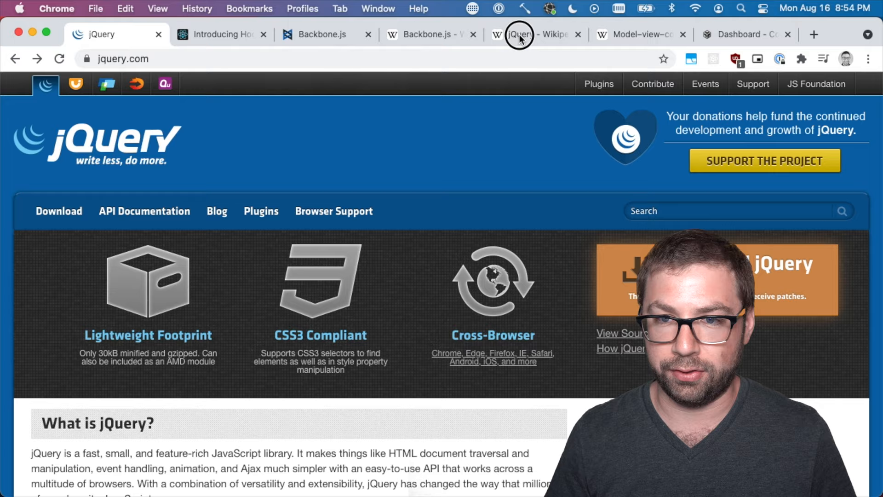
Glance at jQuery's release history, then scroll the home page to the A Brief Look examples
click(530, 35)
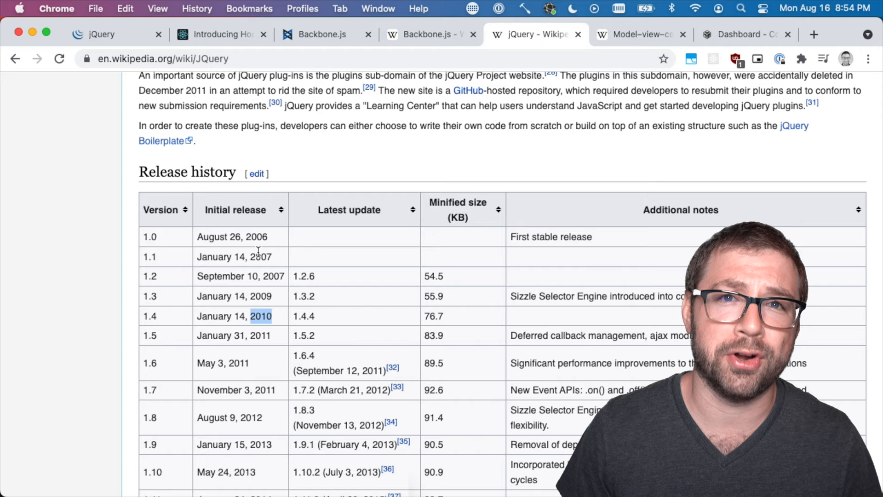
click(101, 35)
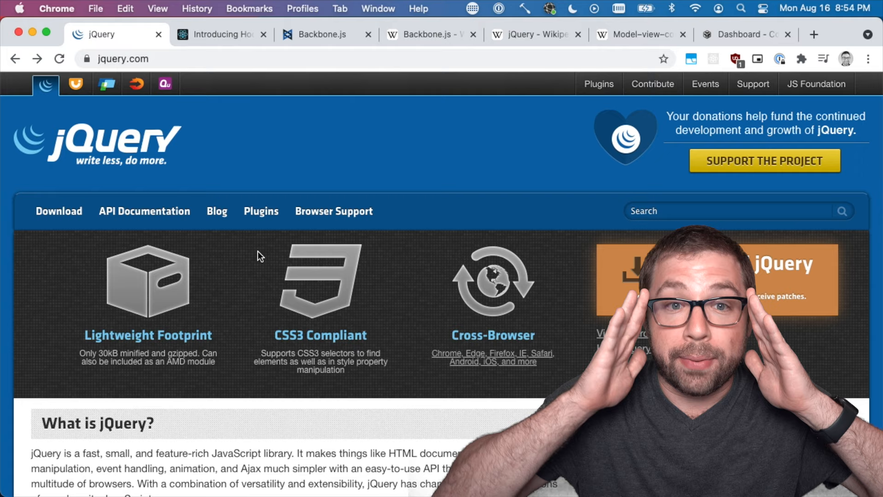
scroll(down, 3)
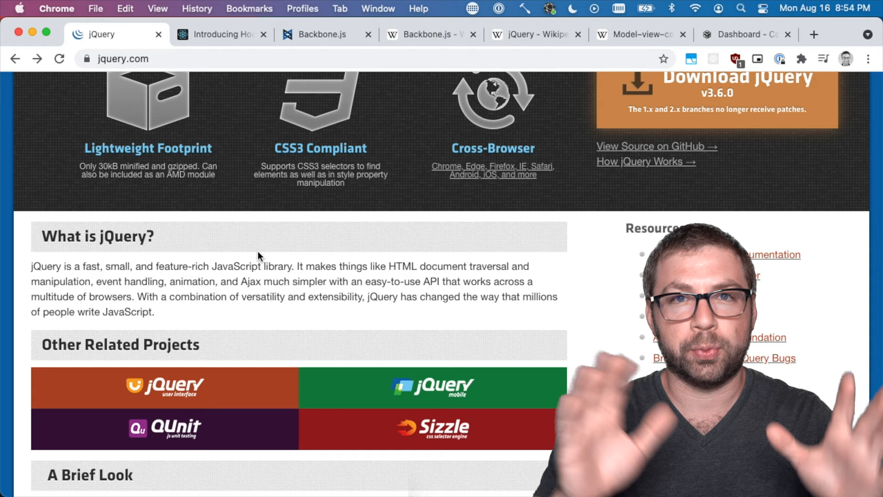
scroll(down, 3)
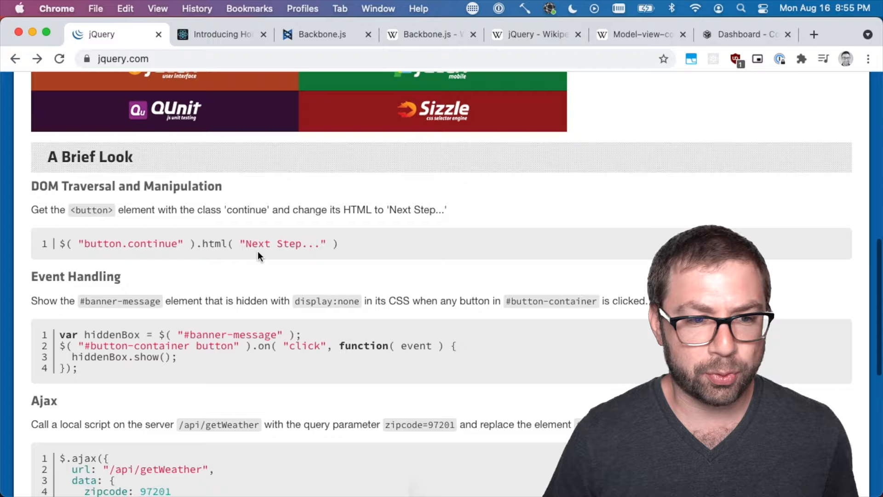
scroll(down, 3)
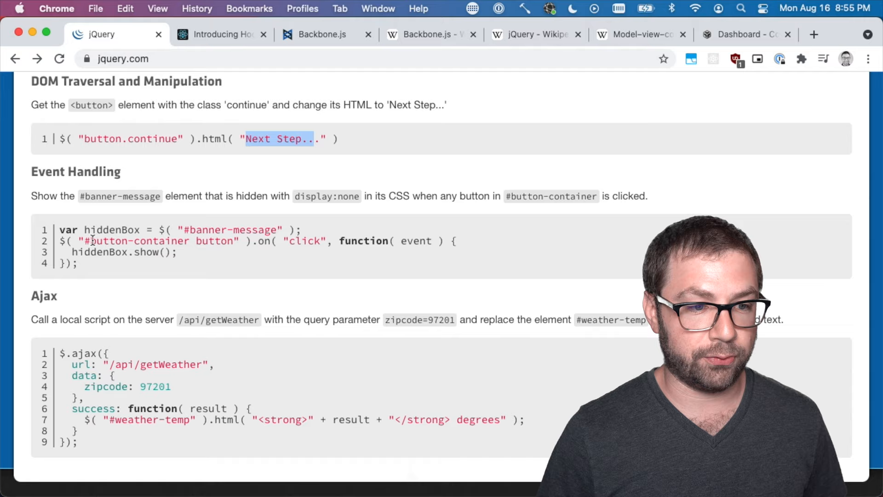
Highlight 'Next Step' in jQuery's first example, then bring up the React Hooks useState page
double_click(216, 241)
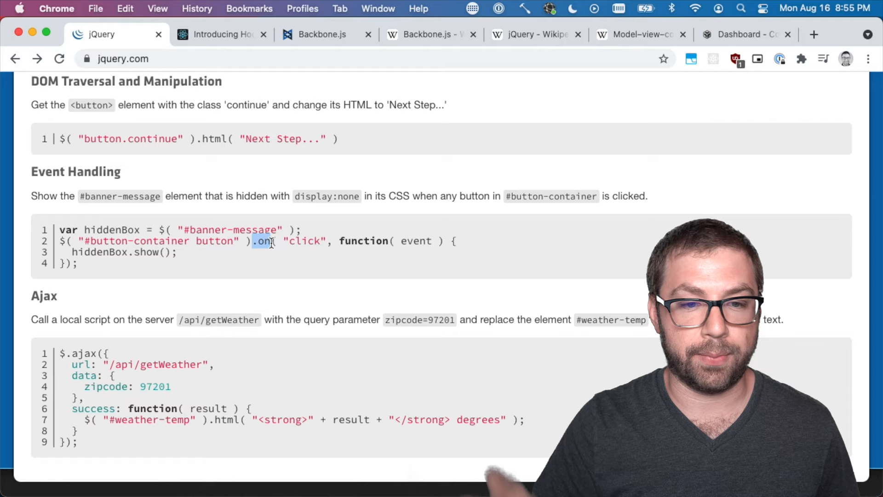
scroll(down, 3)
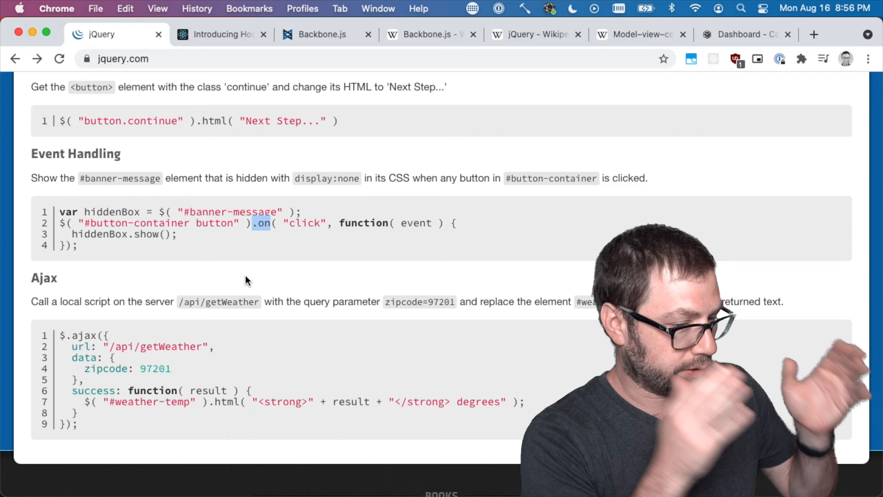
click(220, 34)
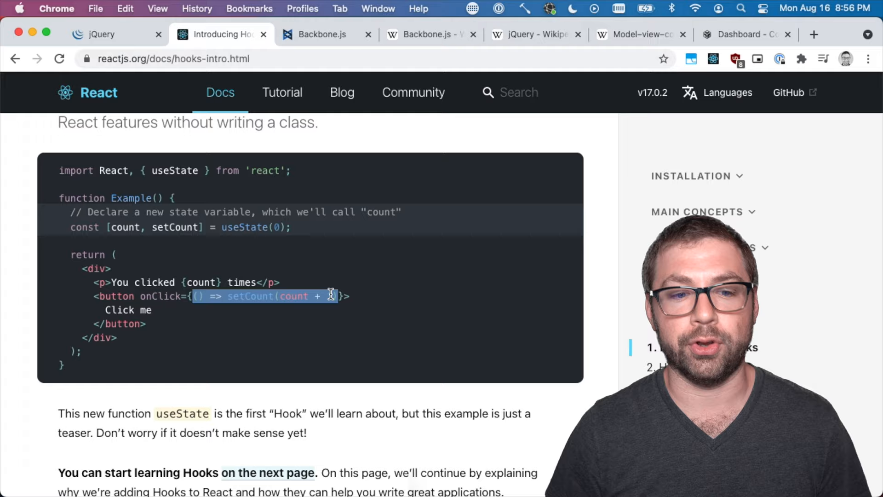
Revisit jQuery's event handling example, then switch to the Backbone.js home page
click(102, 34)
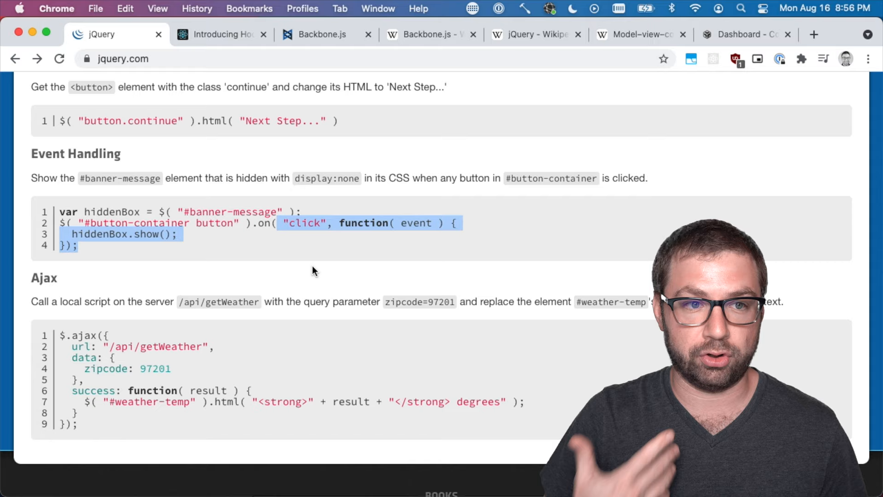
click(321, 35)
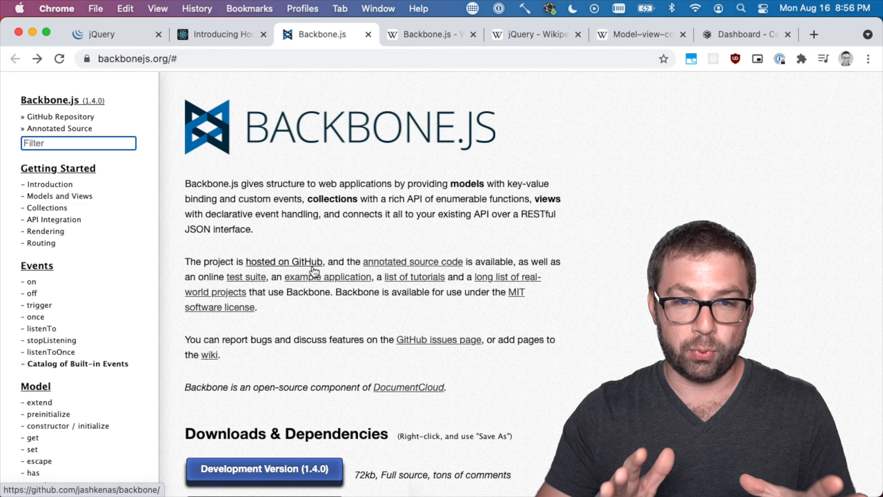
Scroll to Backbone.js Models and Views, then view the Wikipedia model–view–controller article
scroll(down, 3)
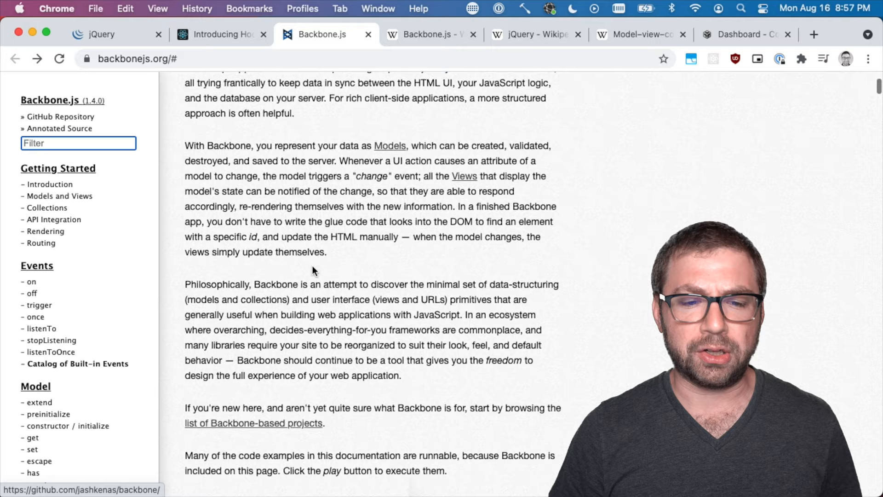
scroll(down, 3)
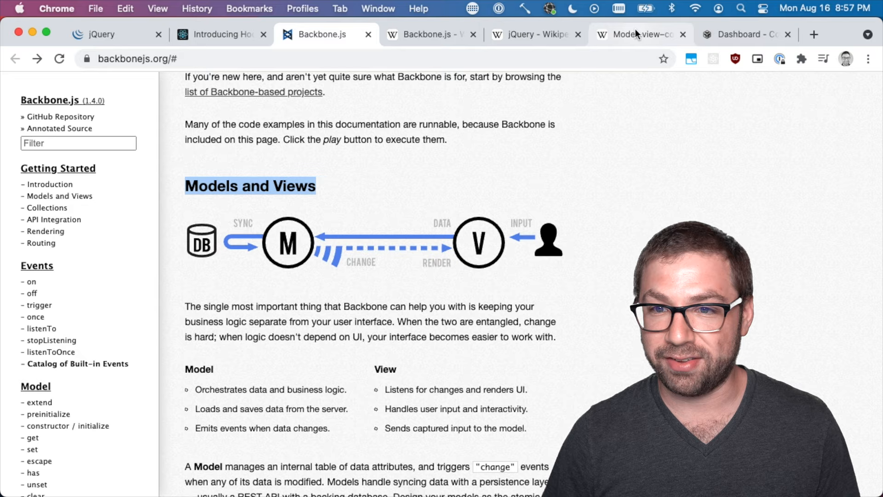
click(640, 34)
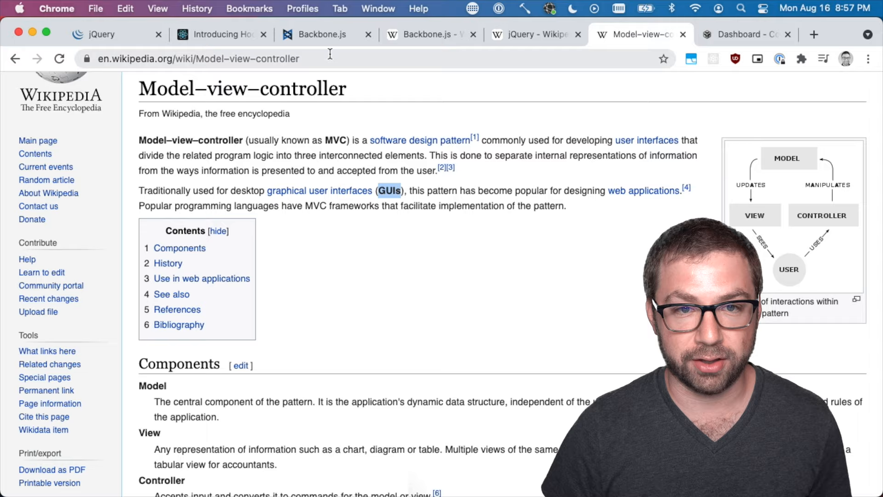
Compare Backbone's Models and Views section against the Wikipedia MVC diagram, ending on Backbone
click(321, 34)
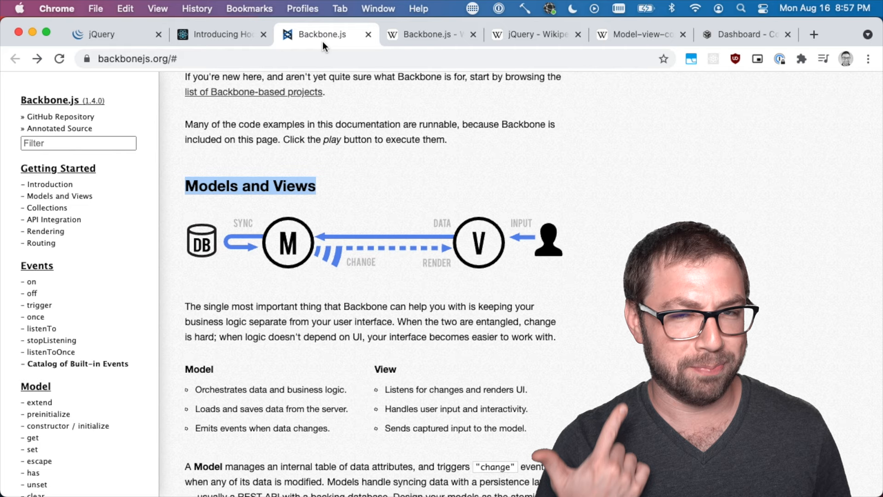
click(634, 35)
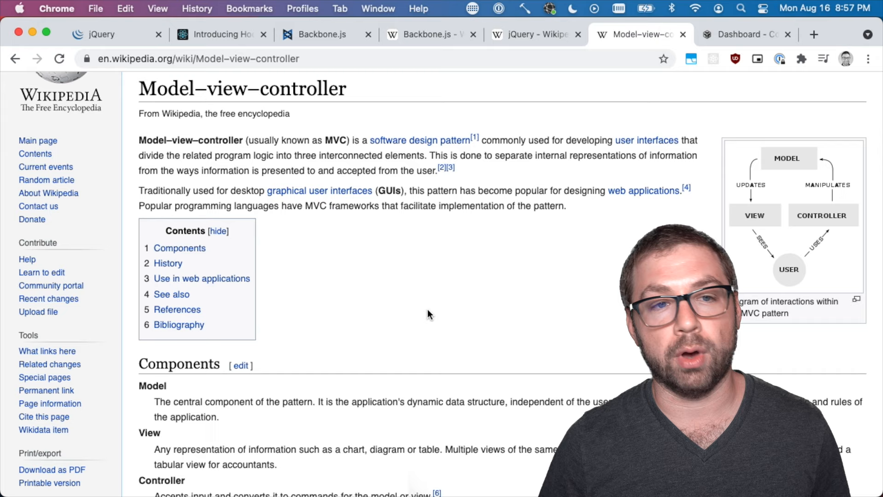
scroll(down, 3)
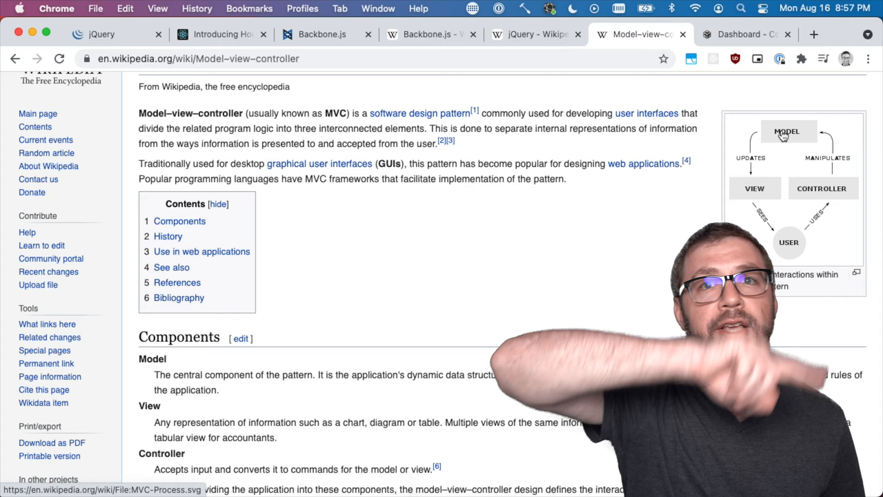
click(321, 34)
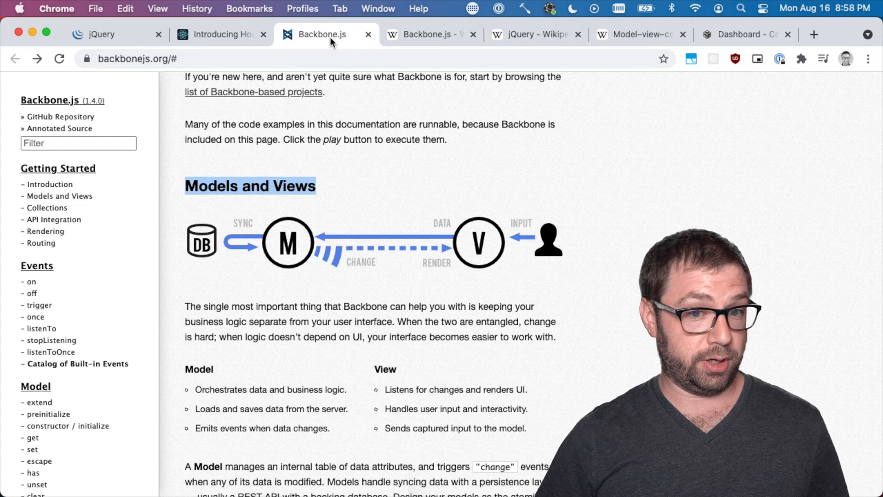
Scroll the Backbone.js docs past View Rendering and Routing to the Model's Sidebar example
scroll(down, 3)
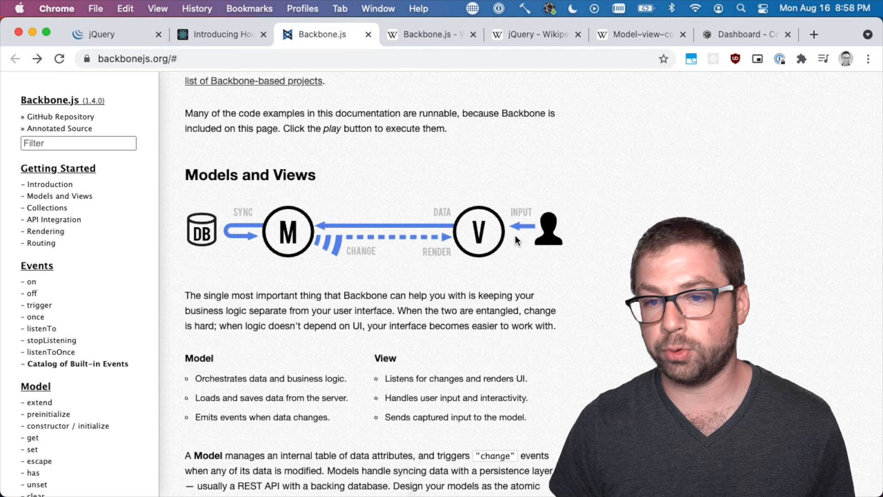
scroll(down, 3)
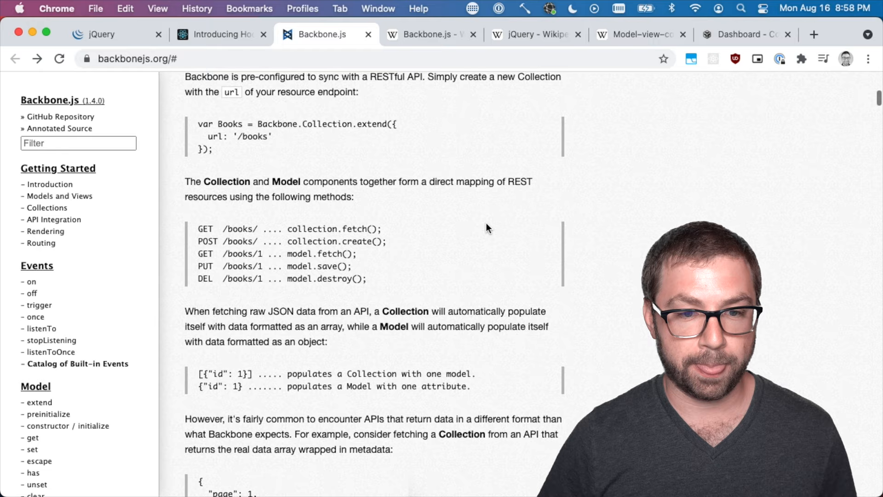
scroll(down, 3)
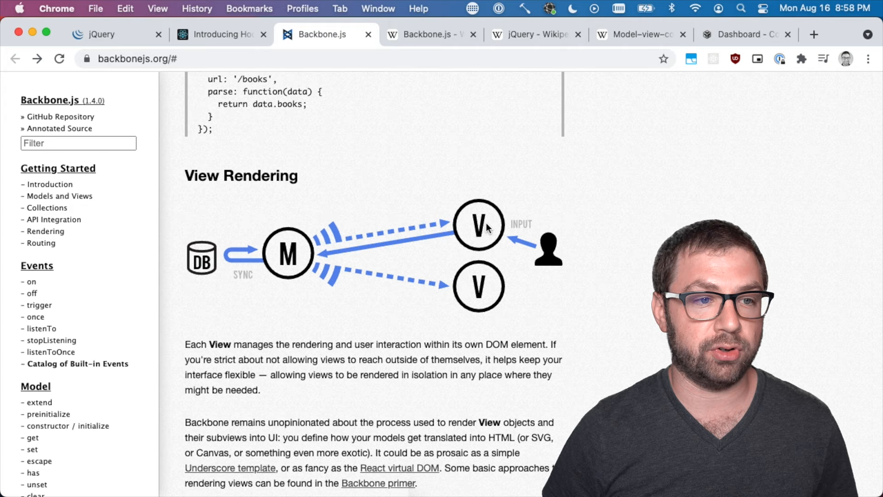
scroll(down, 3)
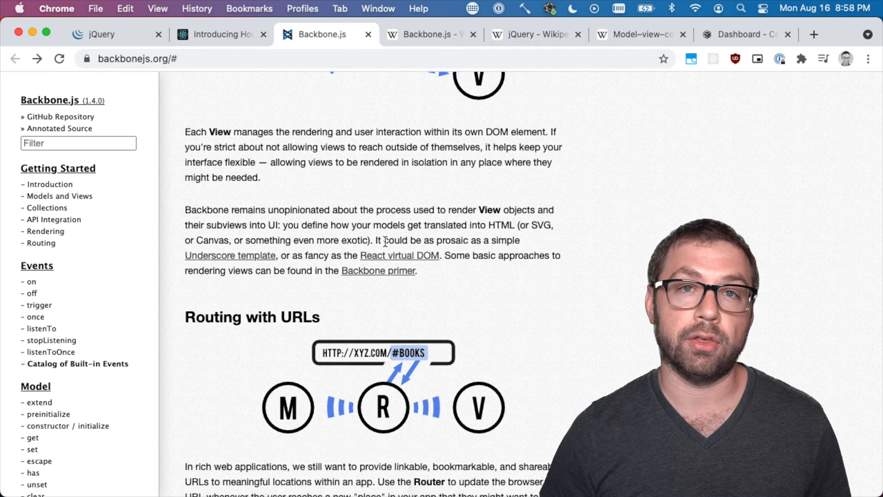
scroll(down, 3)
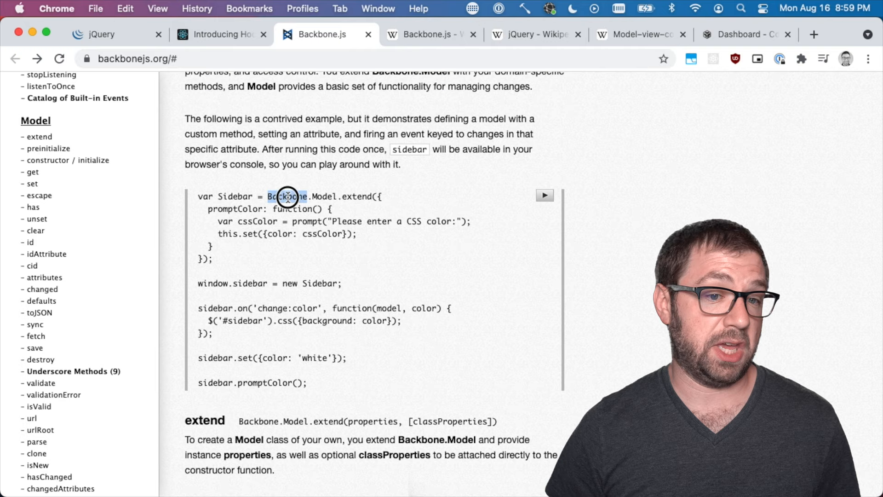
Highlight Backbone, promptColor, change:color and the white colour value in the Sidebar example
double_click(235, 209)
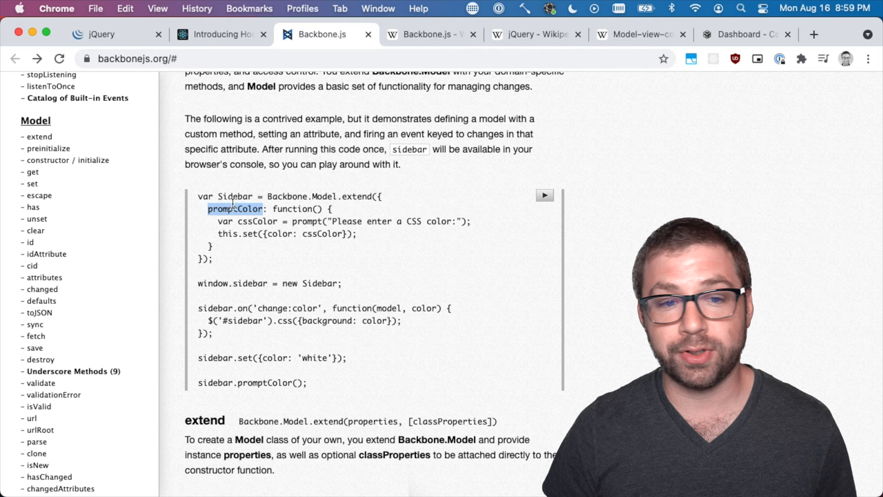
double_click(282, 309)
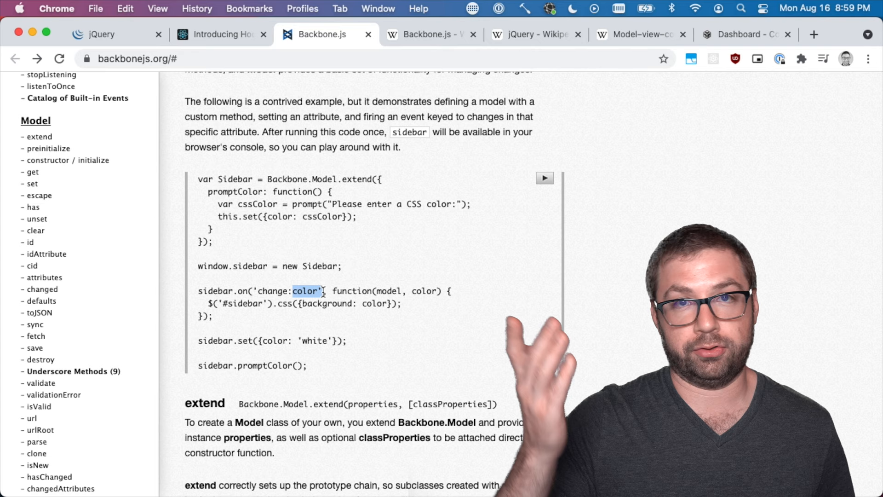
double_click(215, 340)
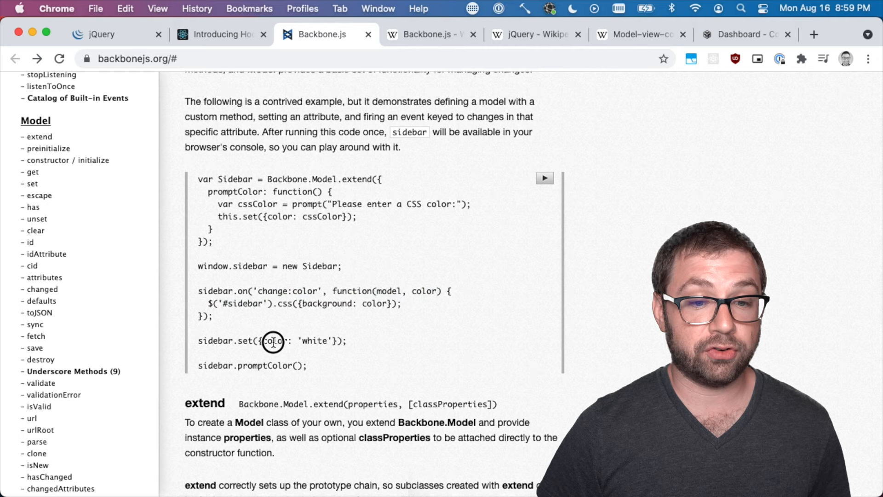
double_click(326, 303)
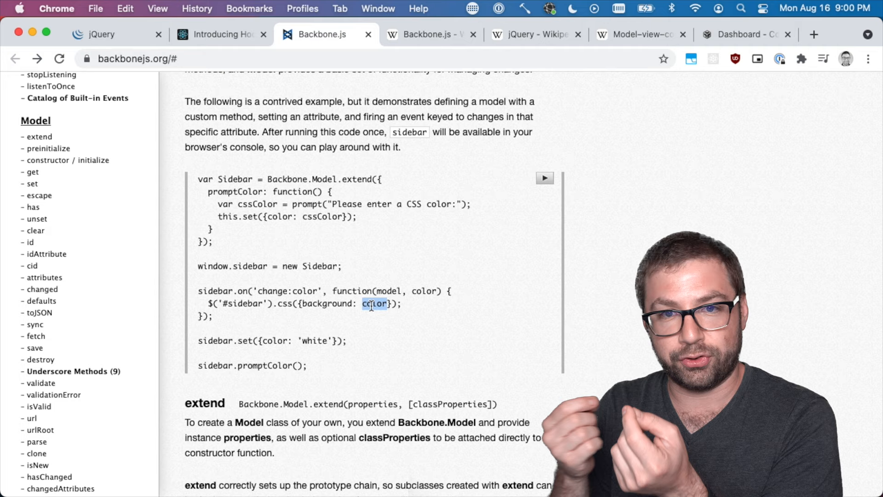
Review the jQuery.data() page, highlighting 'element' and 'data', then return to React Hooks
click(101, 34)
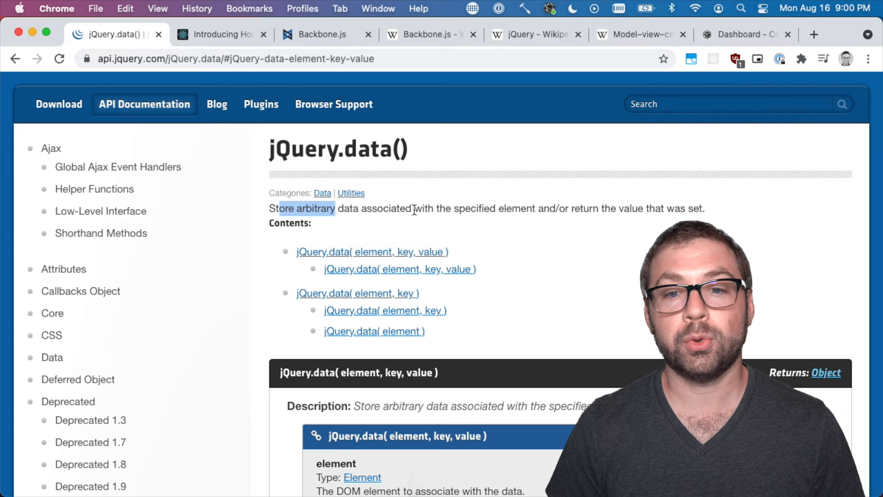
double_click(517, 208)
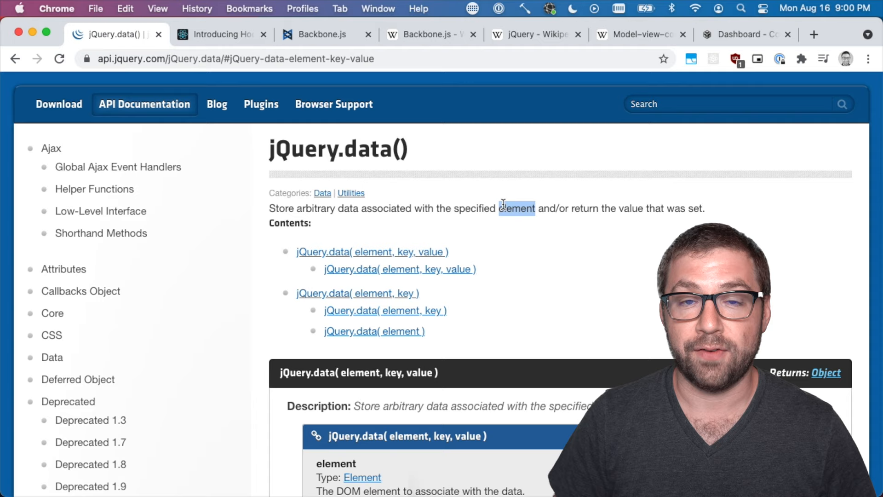
scroll(down, 3)
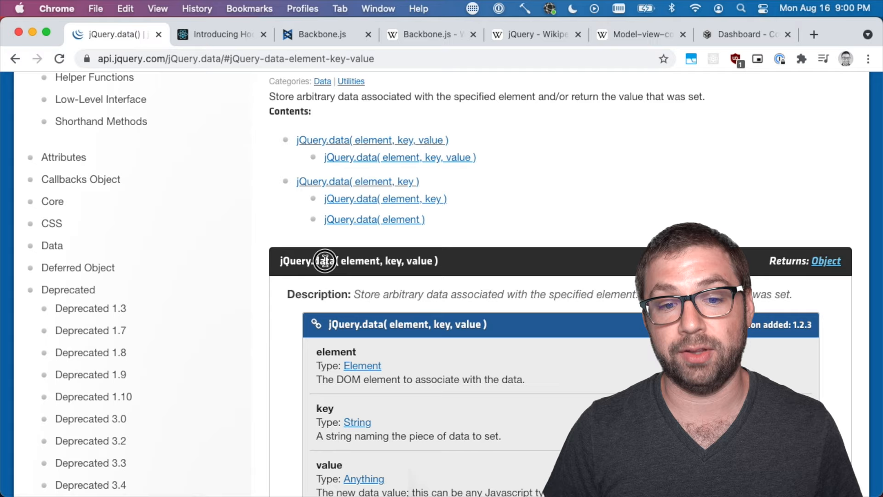
double_click(323, 260)
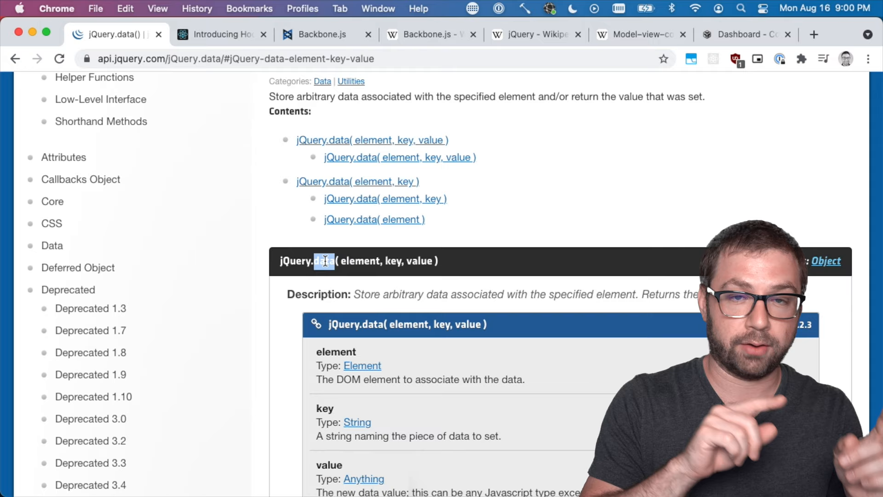
click(220, 35)
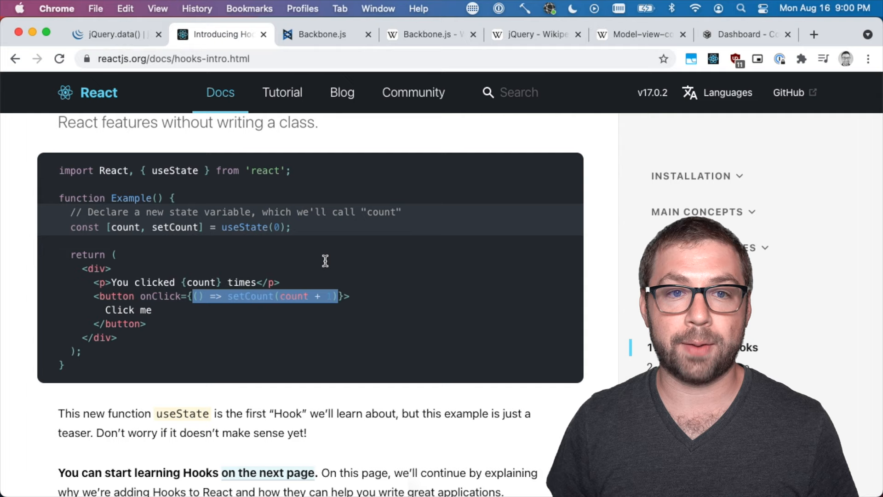
Leave the React Hooks counter example for the Backbone.js homepage overview
click(321, 35)
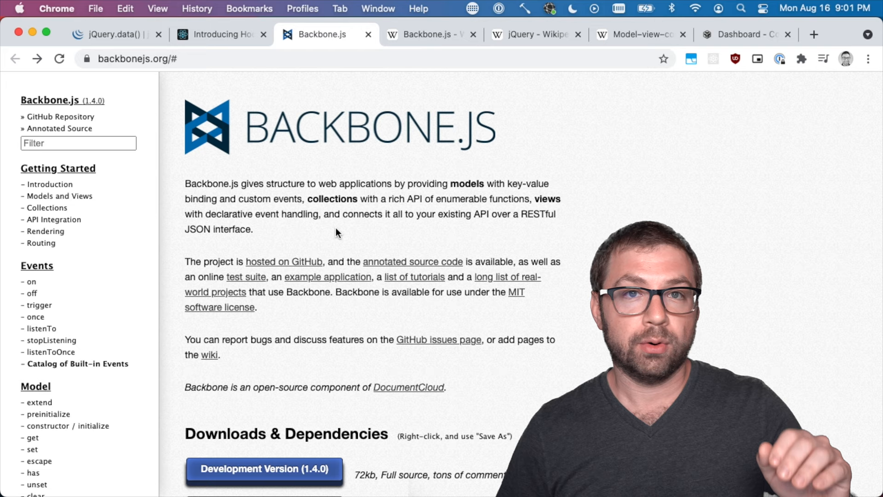
Scroll the Backbone.js docs through the View and Model extend examples to Backbone.Router
scroll(down, 3)
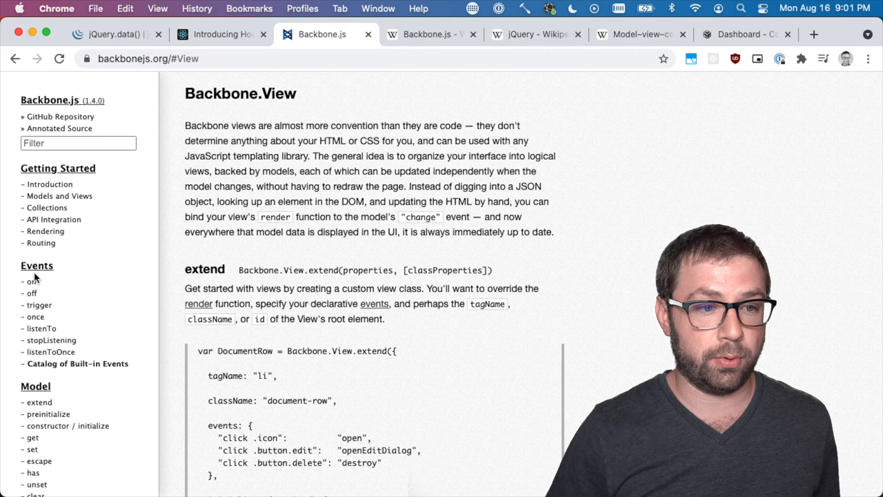
scroll(down, 3)
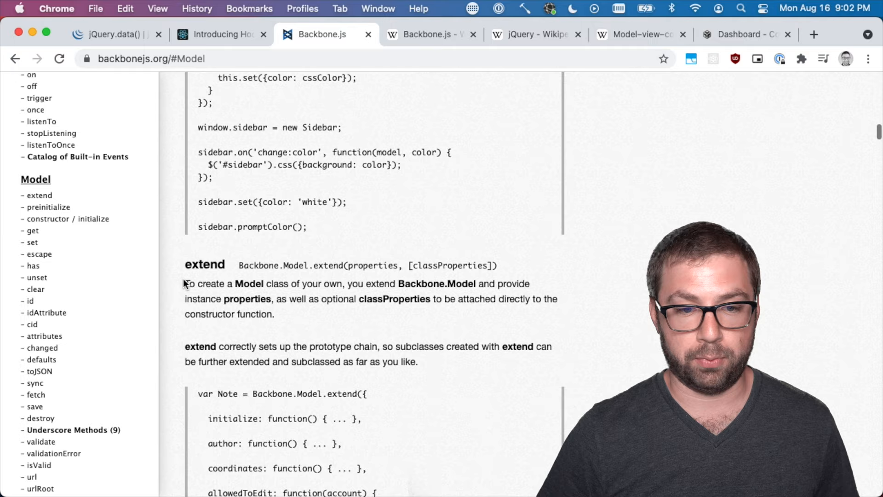
scroll(down, 3)
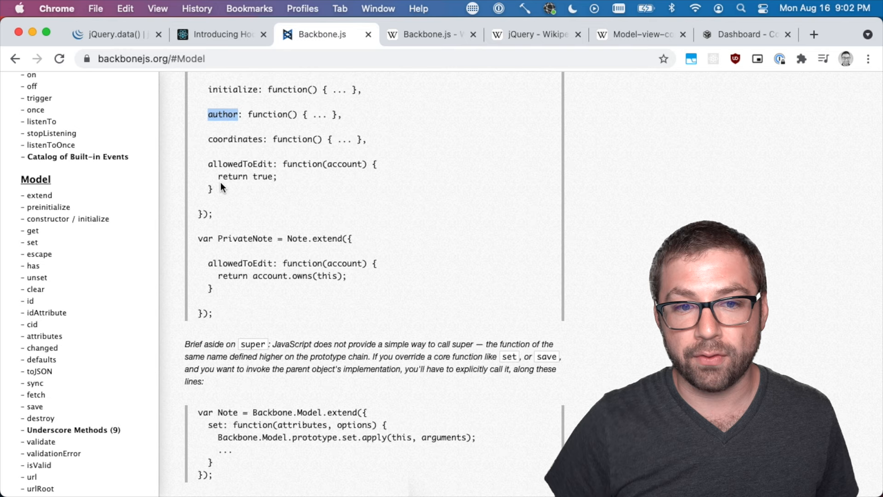
scroll(down, 3)
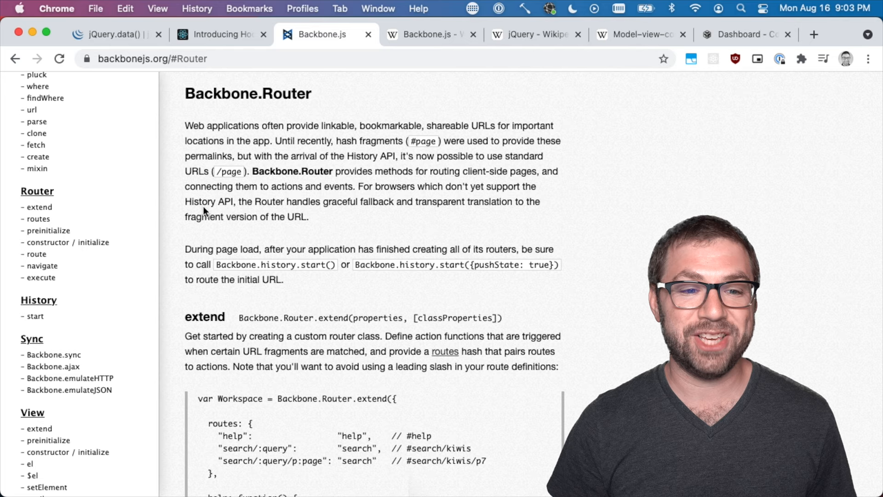
Highlight 'hash fragments' and 'History API', read the routes example, then go to Backbone.sync
drag(336, 141, 437, 141)
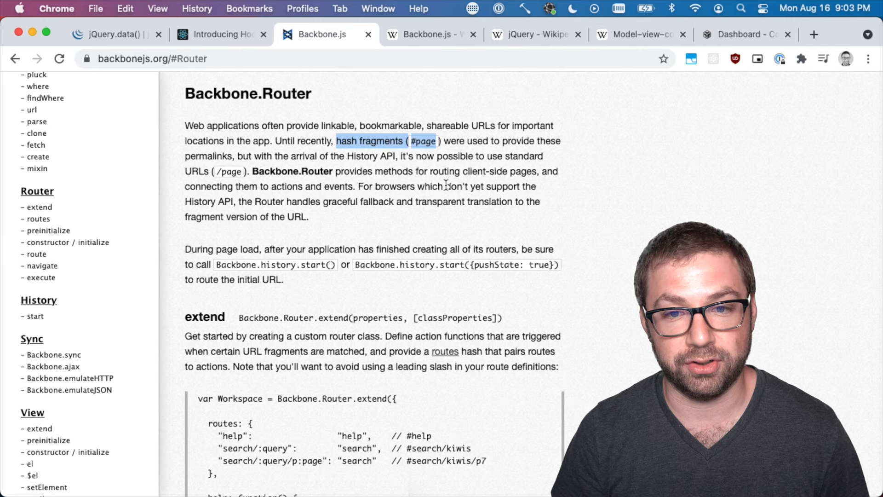
drag(185, 201, 237, 201)
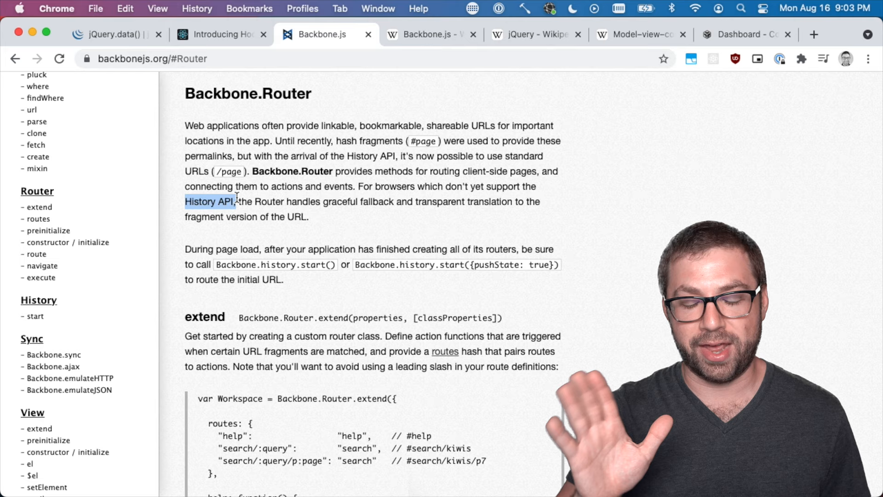
scroll(down, 3)
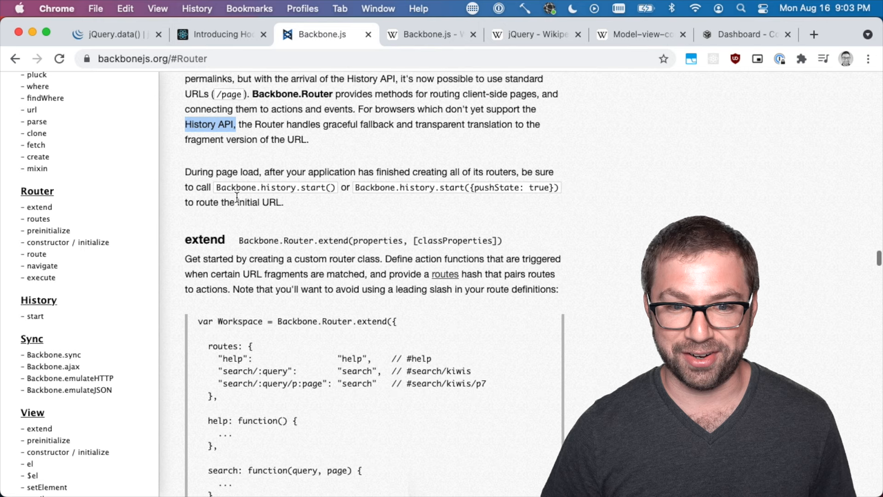
scroll(down, 3)
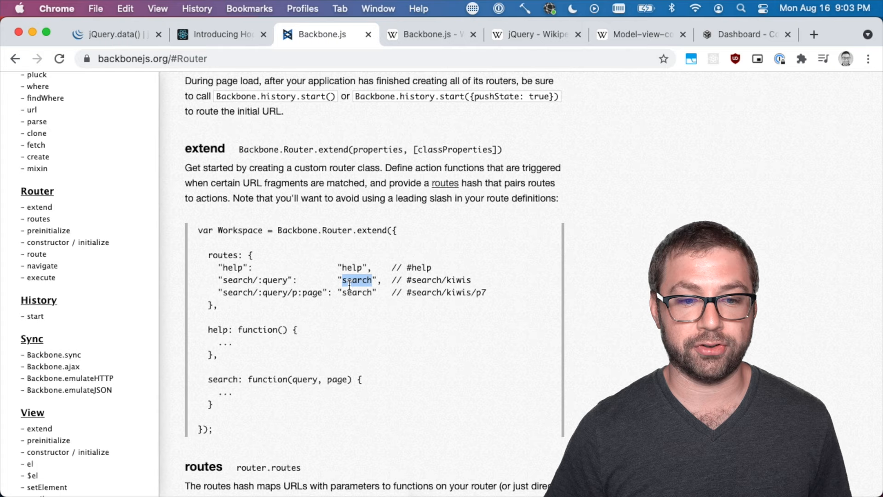
click(38, 272)
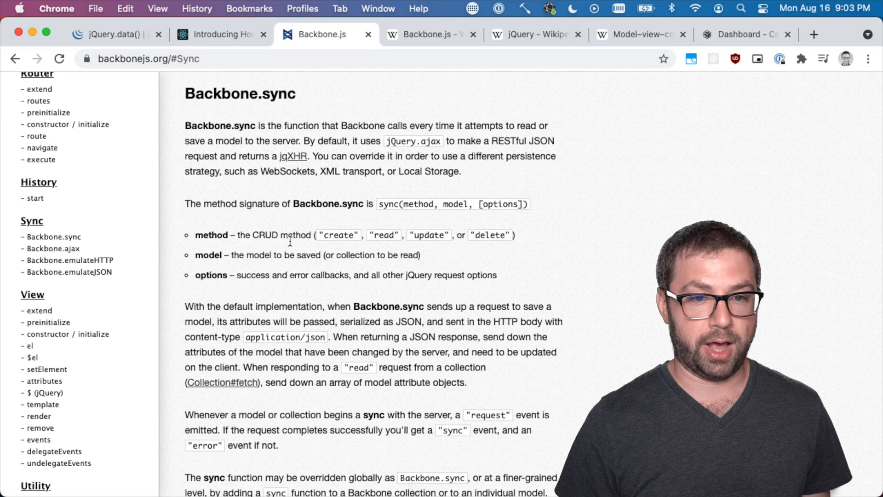
mouse_move(296, 238)
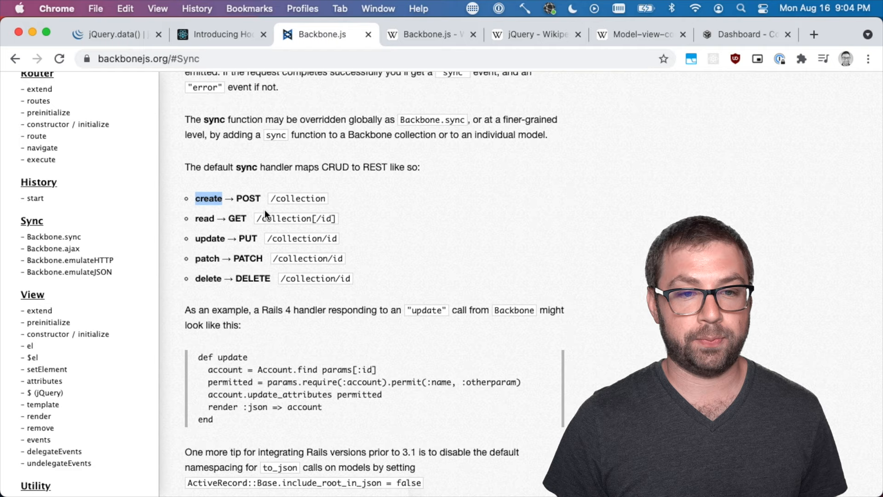
Scroll down to the sync CRUD-to-REST mapping list
scroll(down, 3)
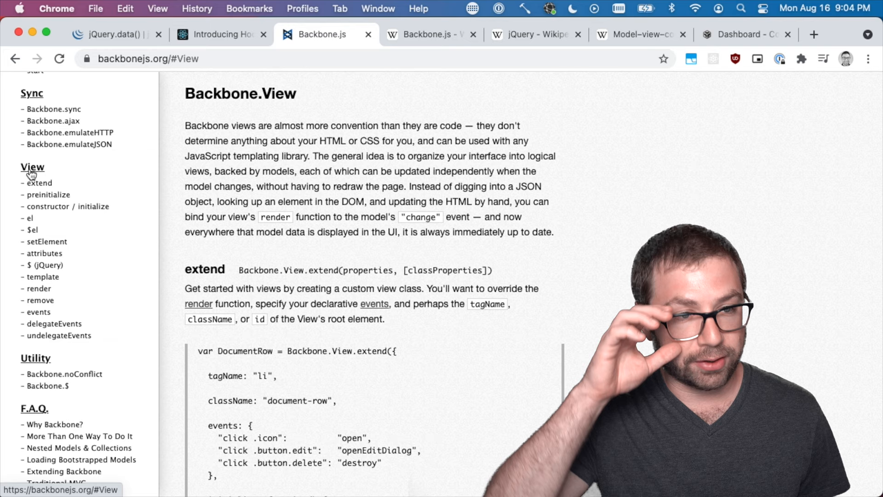
Show the Model's Underscore Methods section and search 'underscorej' in a new tab
scroll(down, 3)
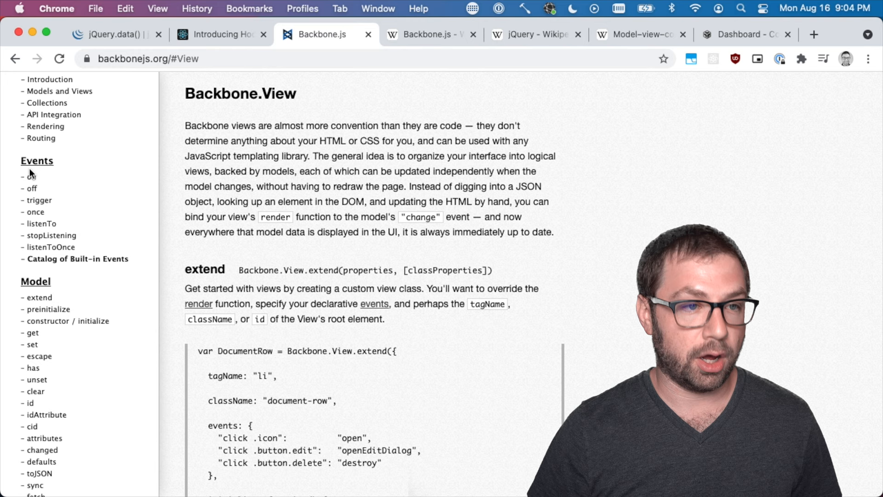
click(77, 258)
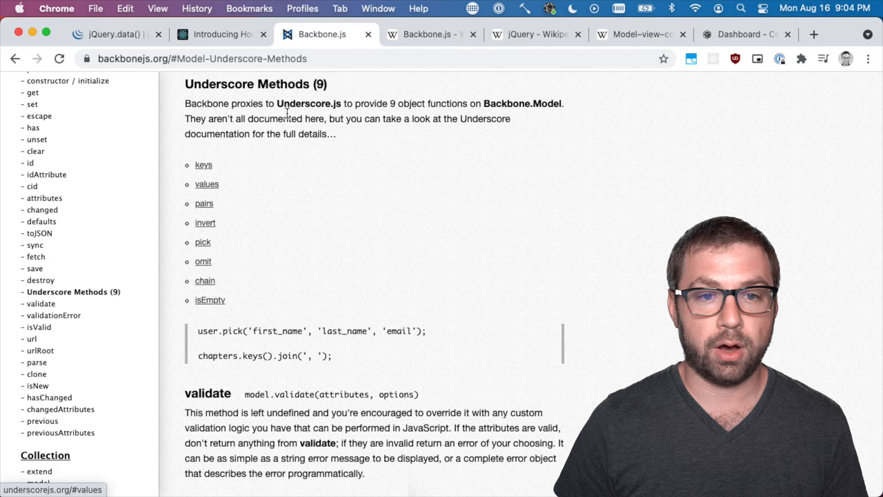
text(underscorej)
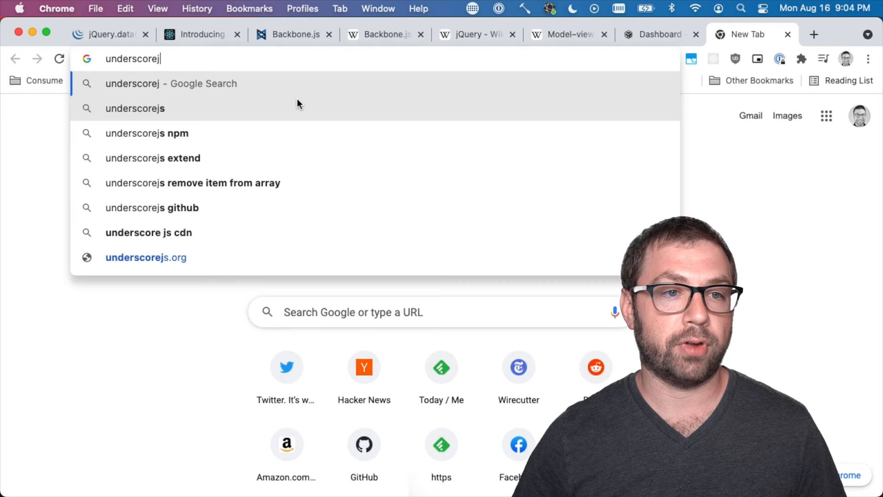
Open underscorejs.org, then return to the Backbone.js docs tab
click(145, 258)
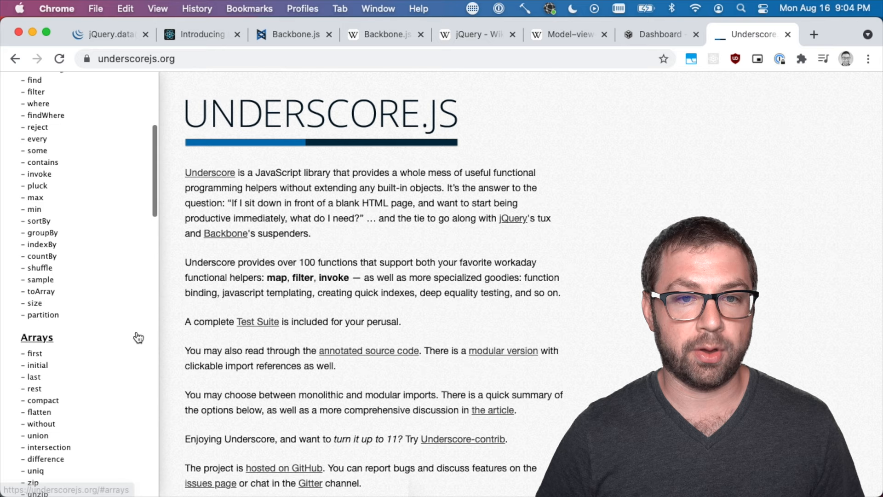
click(289, 35)
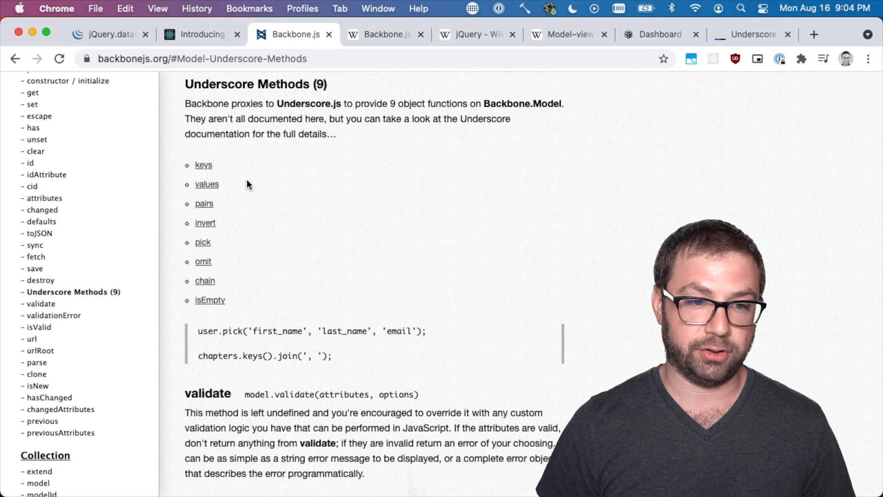
Select sidebar text while opening the backbone.js source from the GitHub Repository link
drag(199, 355, 271, 356)
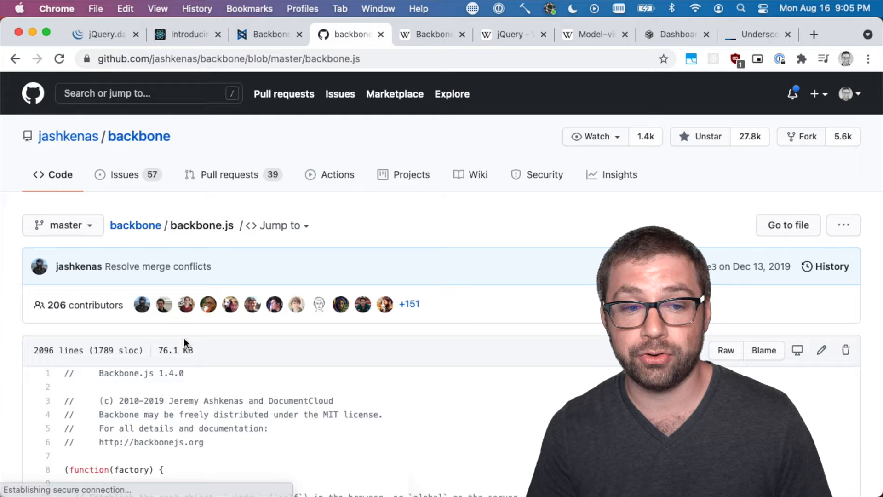
Scroll through the Events on/listenTo source, then return to the Backbone.js docs tab
scroll(down, 3)
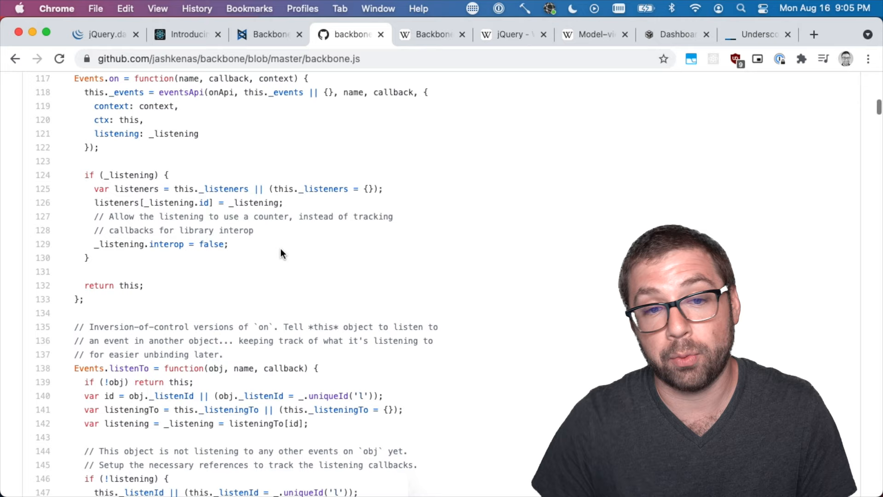
scroll(down, 3)
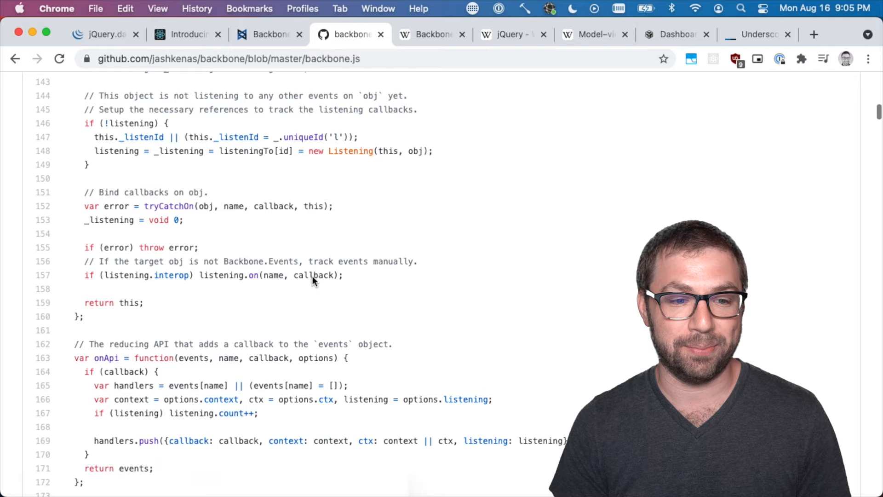
scroll(down, 3)
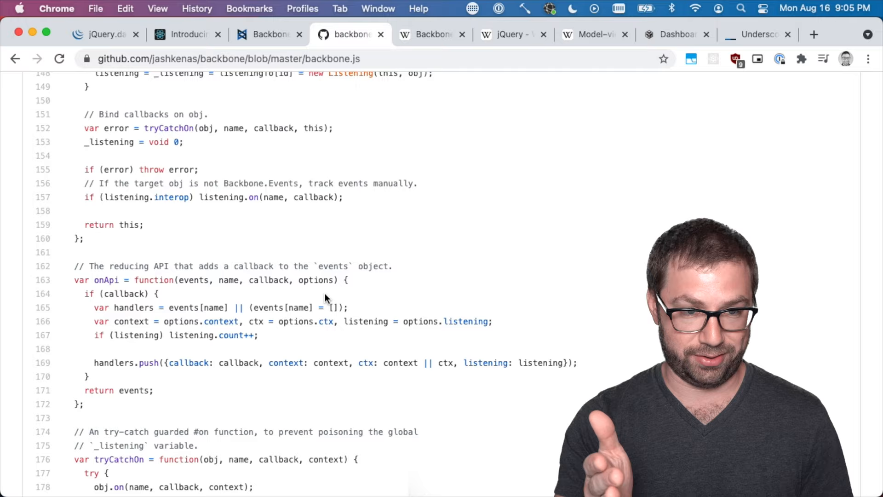
click(269, 35)
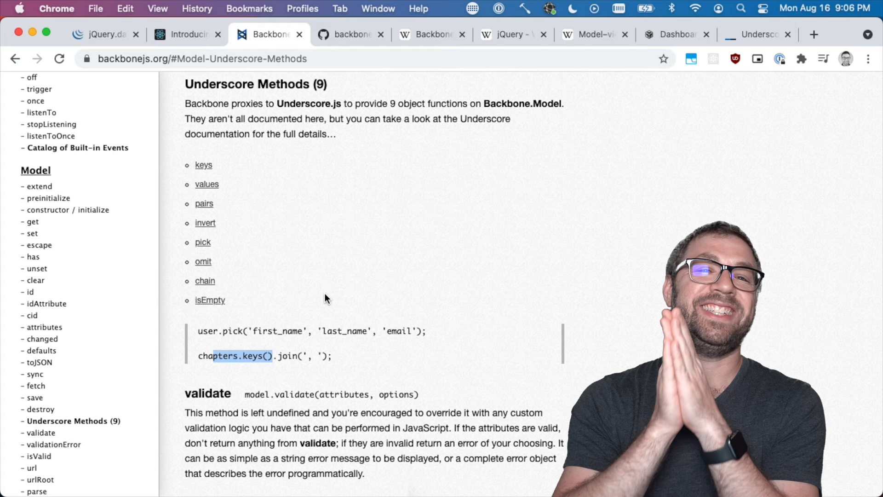
Scroll through the Backbone.View introduction and DocumentRow extend example
scroll(down, 3)
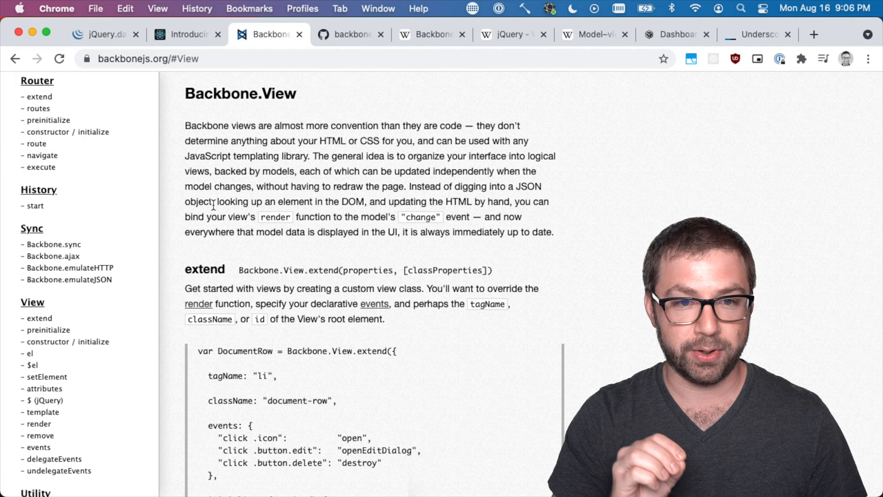
Highlight the views-are-convention phrase and className in DocumentRow, then jump to render
drag(258, 126, 456, 126)
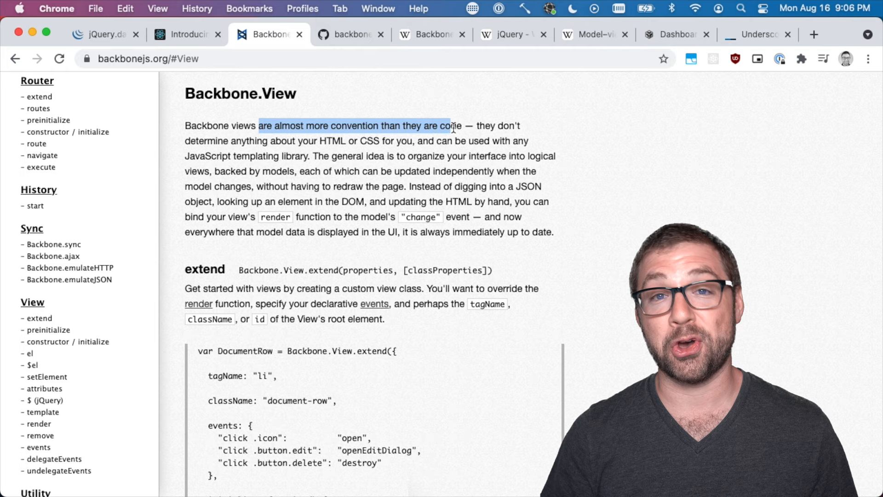
scroll(down, 3)
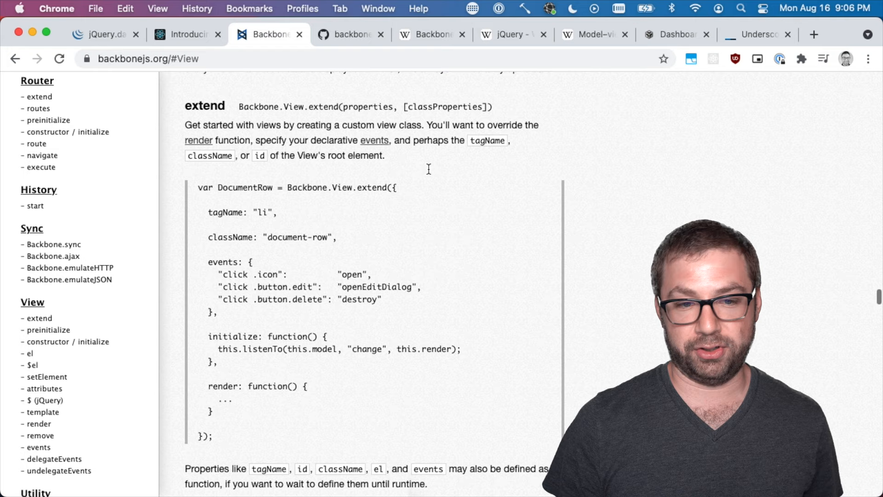
scroll(down, 3)
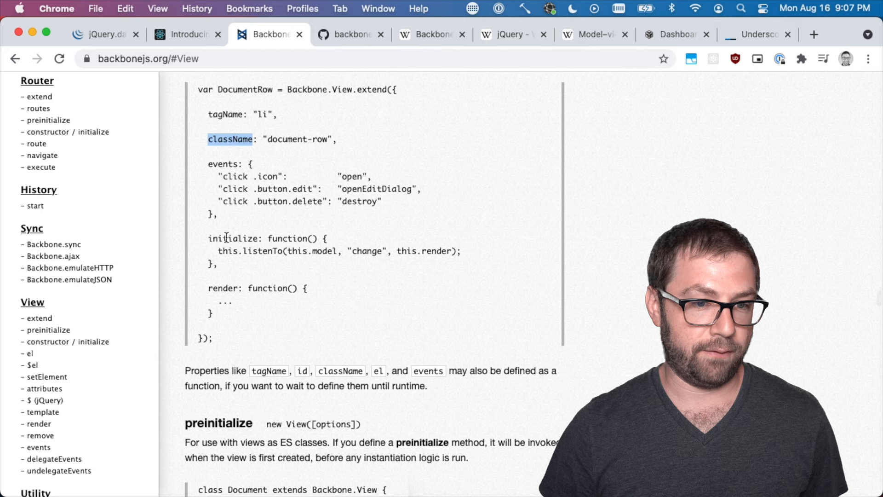
double_click(262, 251)
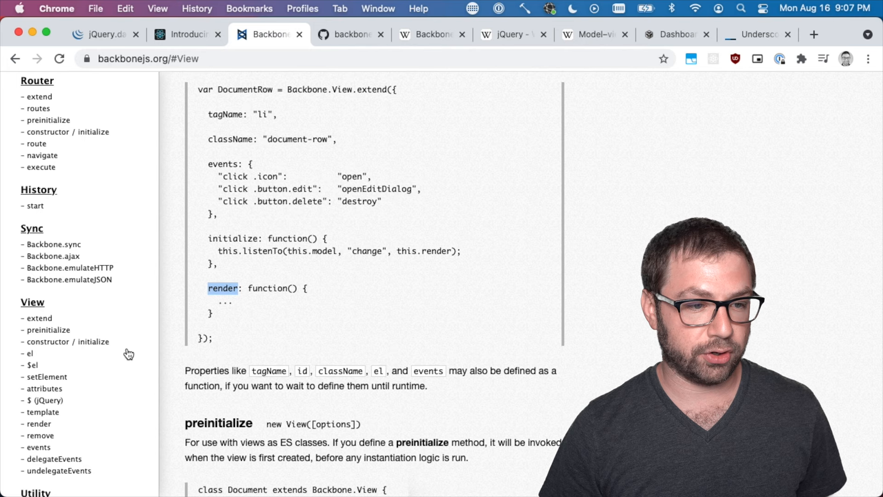
click(39, 424)
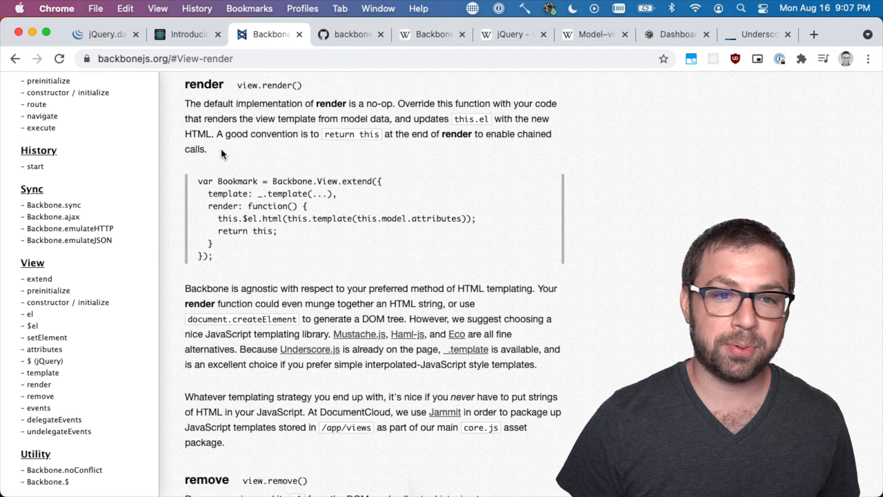
Highlight the sentence that default render does nothing and scroll the render docs
drag(204, 104, 394, 104)
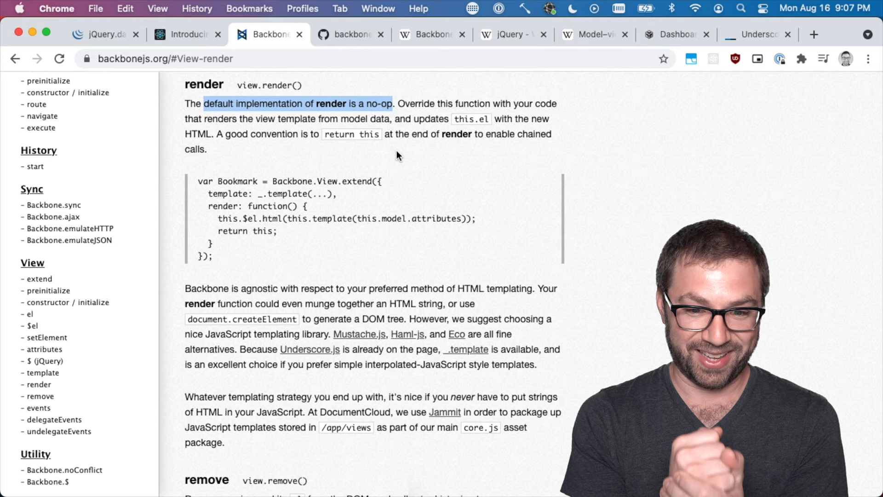
scroll(down, 3)
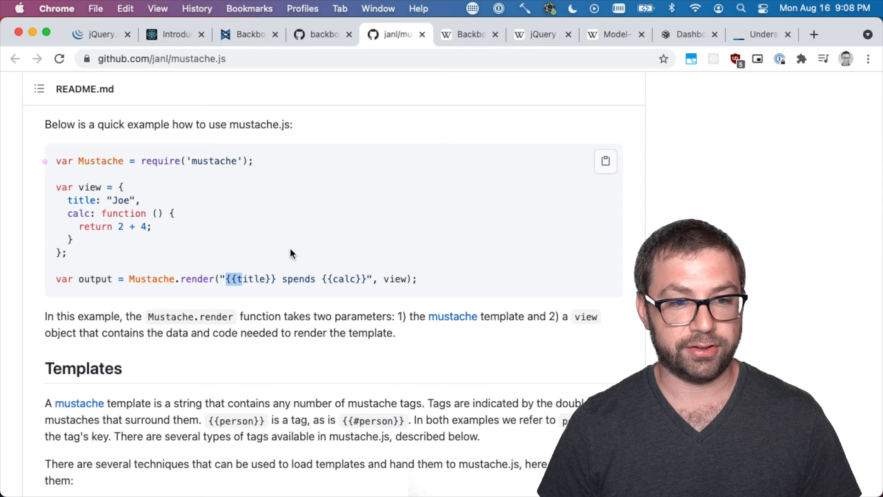
Return to the render docs, highlight $el in the example, and open DevTools with F12
click(267, 34)
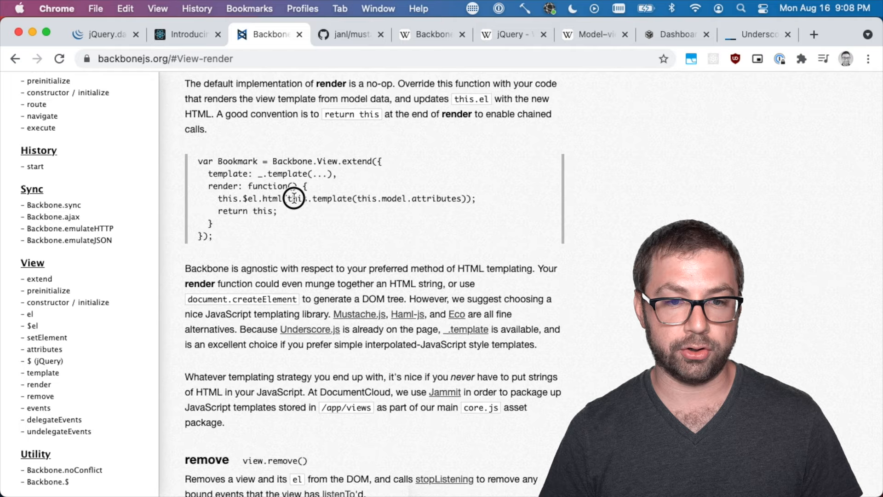
mouse_move(259, 198)
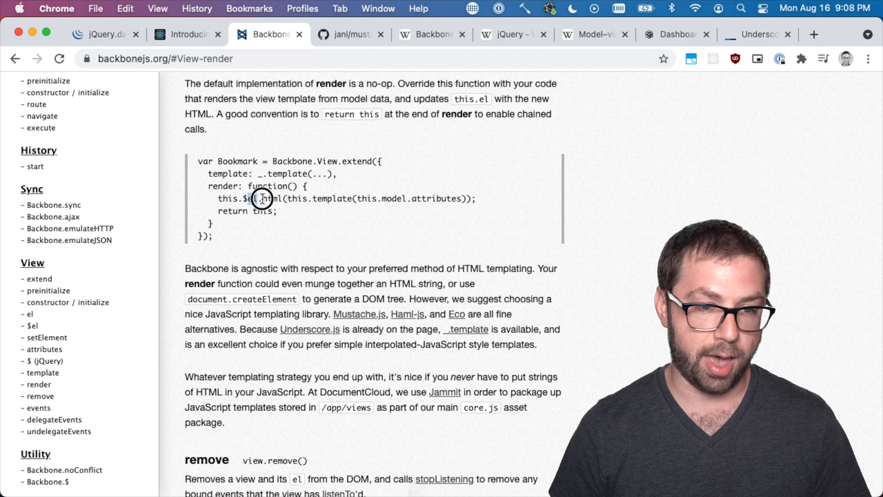
double_click(259, 198)
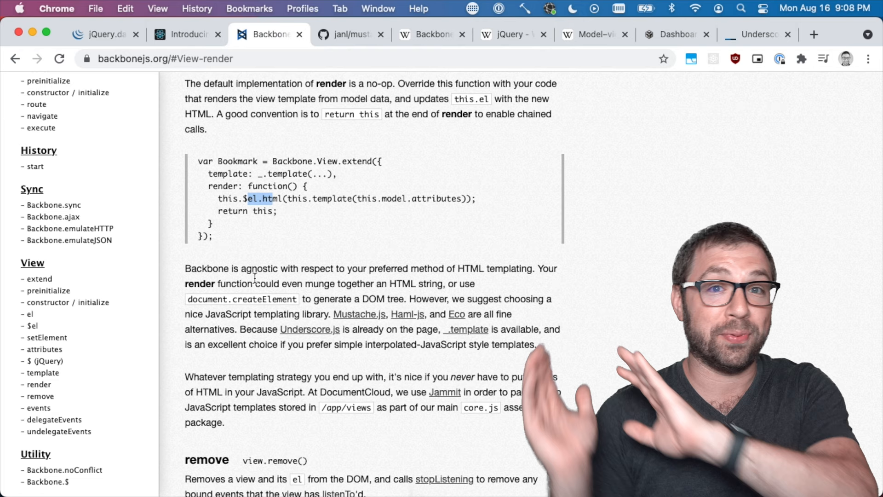
key(F12)
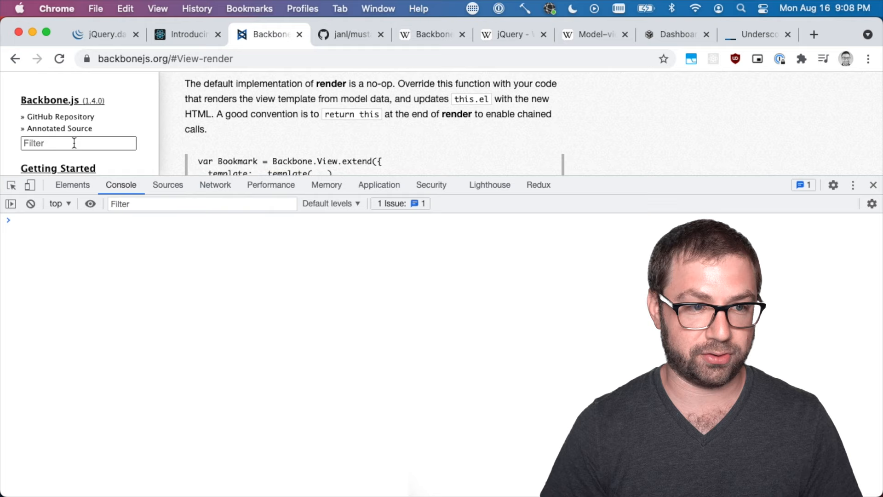
Replace the Backbone sidebar with a text input via jQuery and type 'la la lala' into it
text(a = $('#sidebar'))
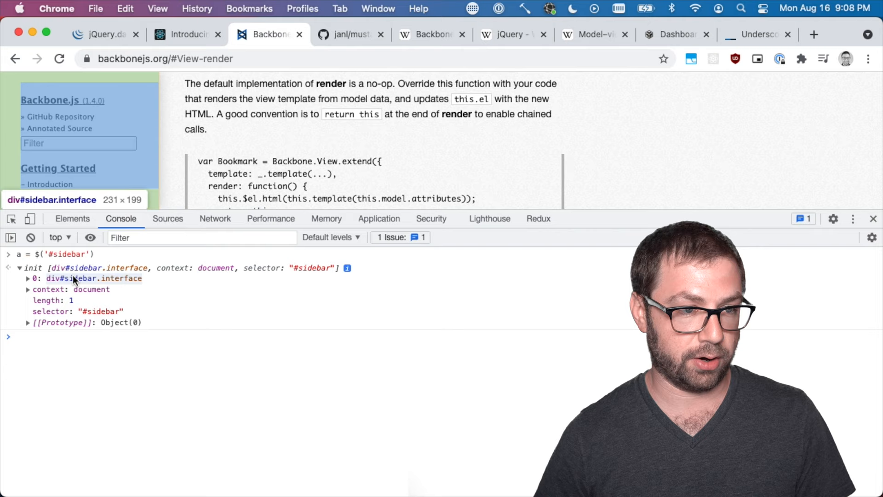
text(a.html(`<input type="text" />`))
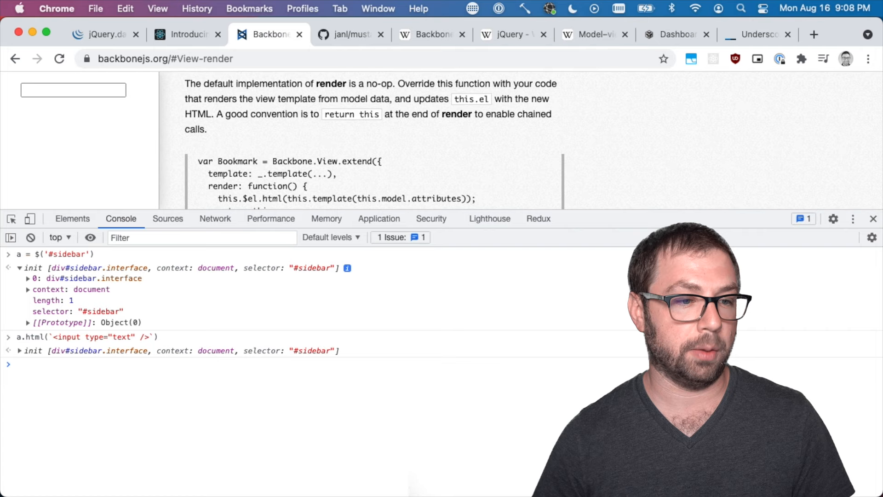
text(la la lala)
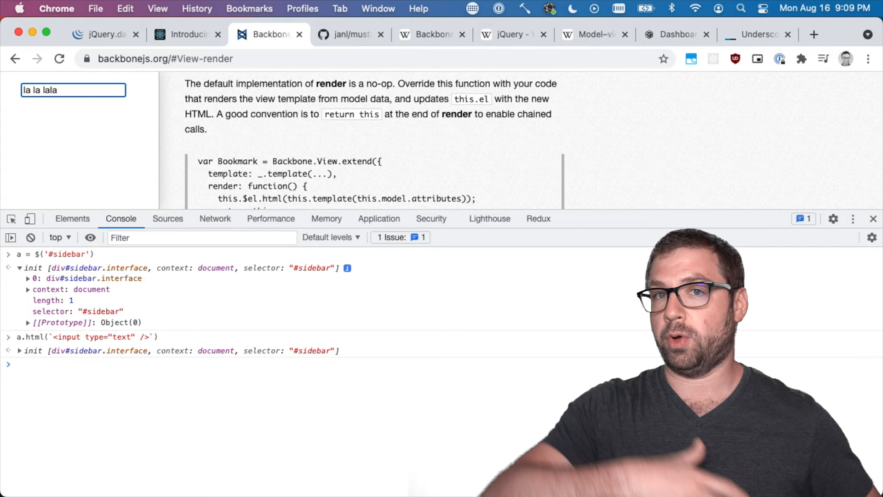
mouse_move(71, 351)
text(a.html(`<input type="text" /> <h1)
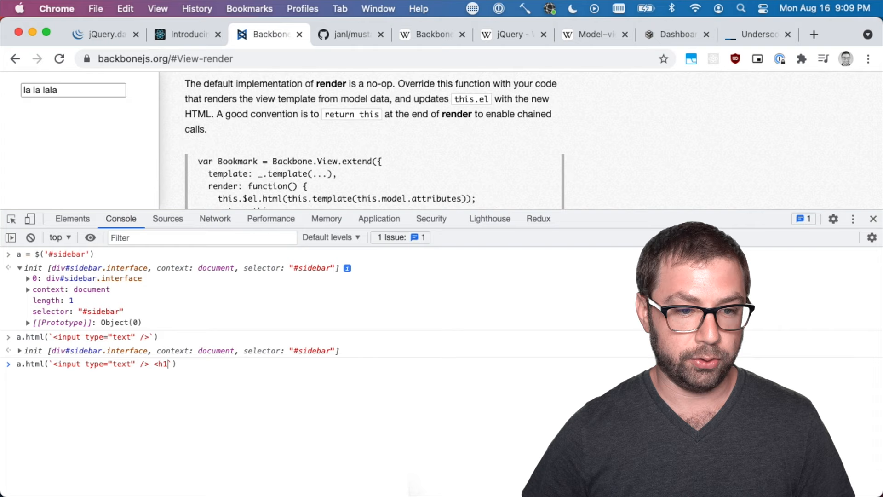
Re-render the sidebar with an input and a 'hurray!' heading, then bring up the jQuery.data docs
text(>hurray!</h1>`))
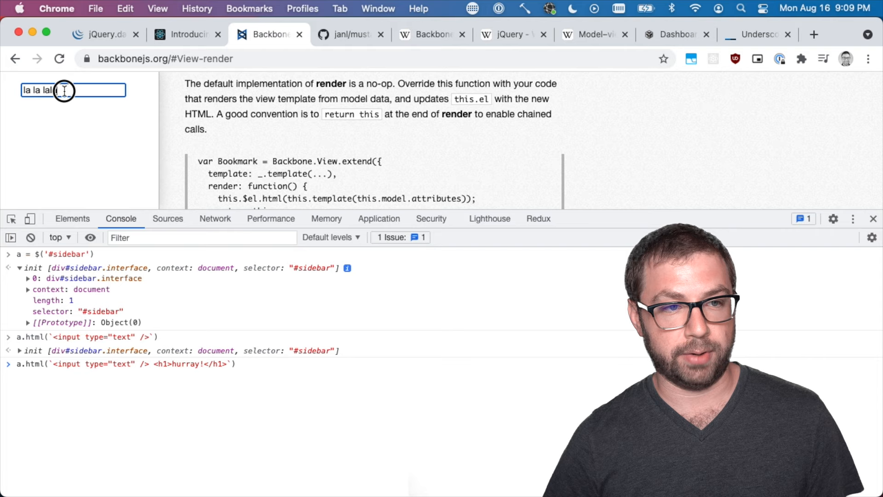
scroll(down, 3)
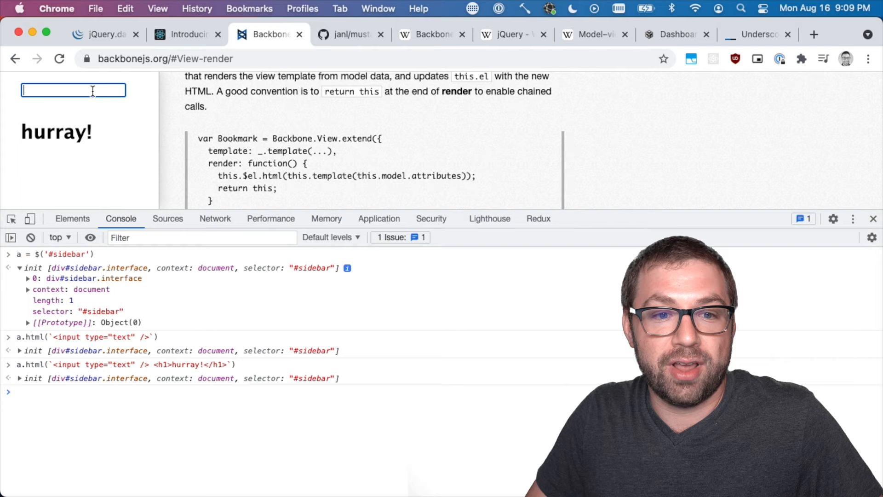
drag(220, 176, 332, 176)
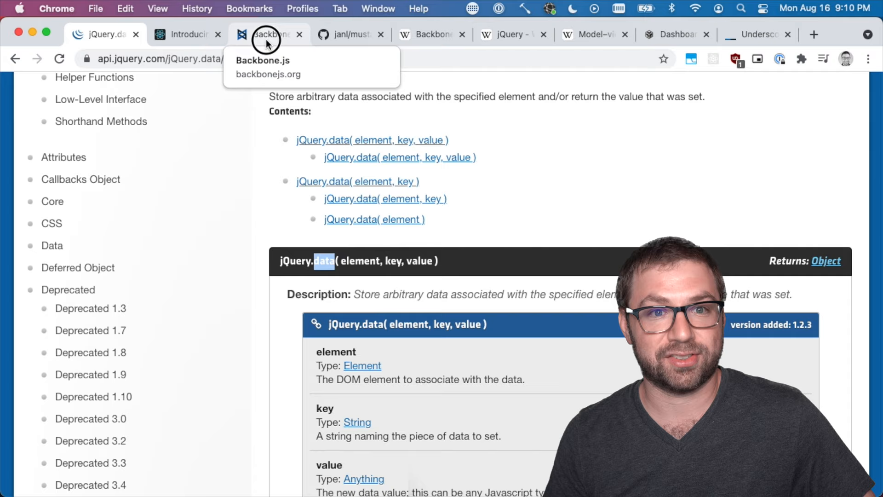
Reload the Backbone.js docs to restore the sidebar and close DevTools, then scroll the navigation
click(267, 35)
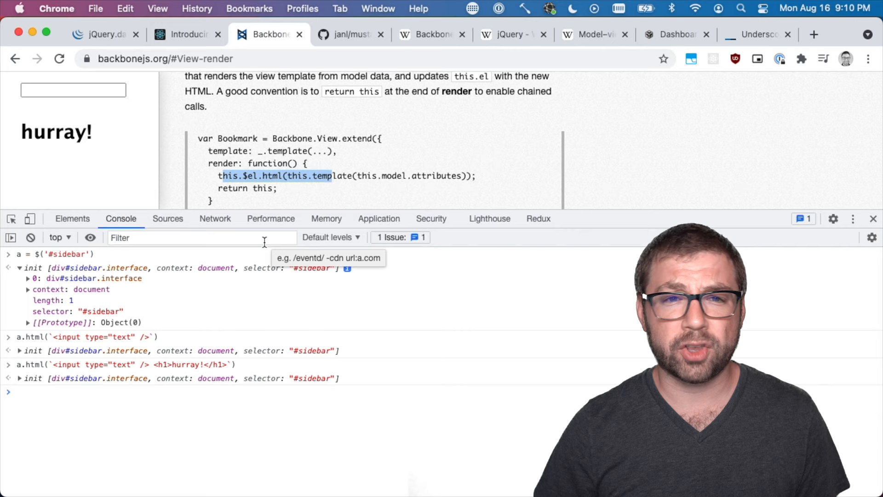
click(873, 219)
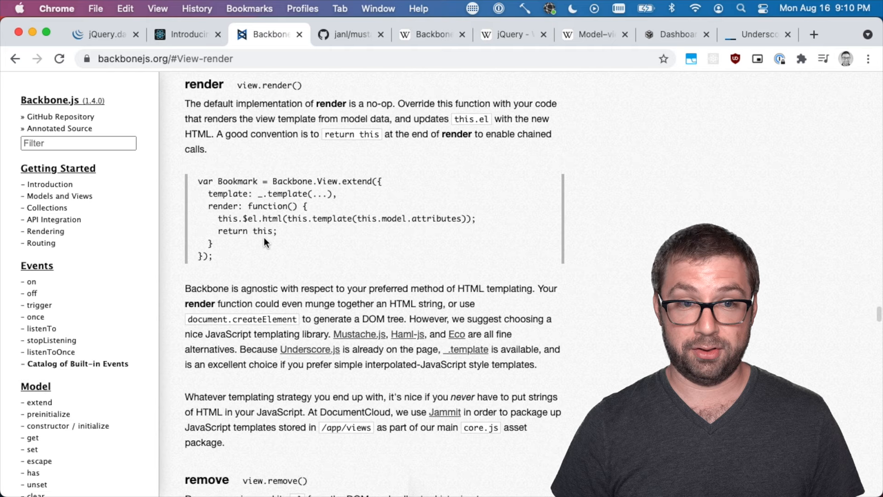
scroll(down, 3)
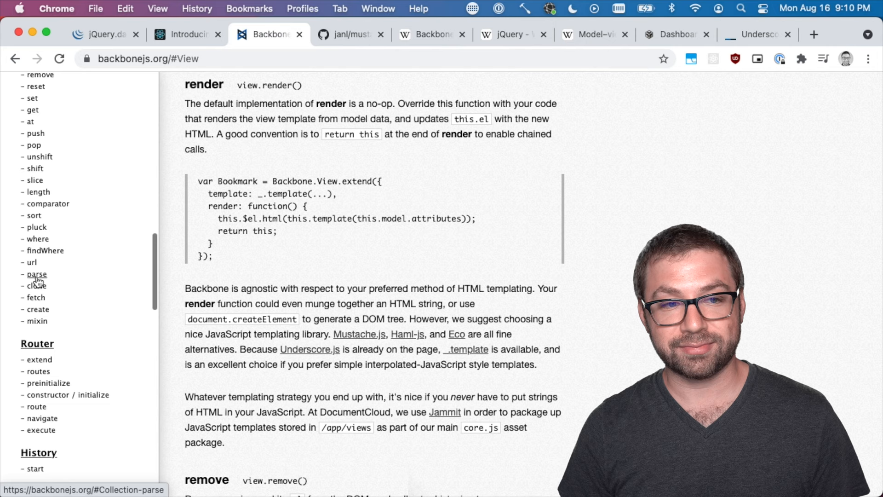
scroll(down, 3)
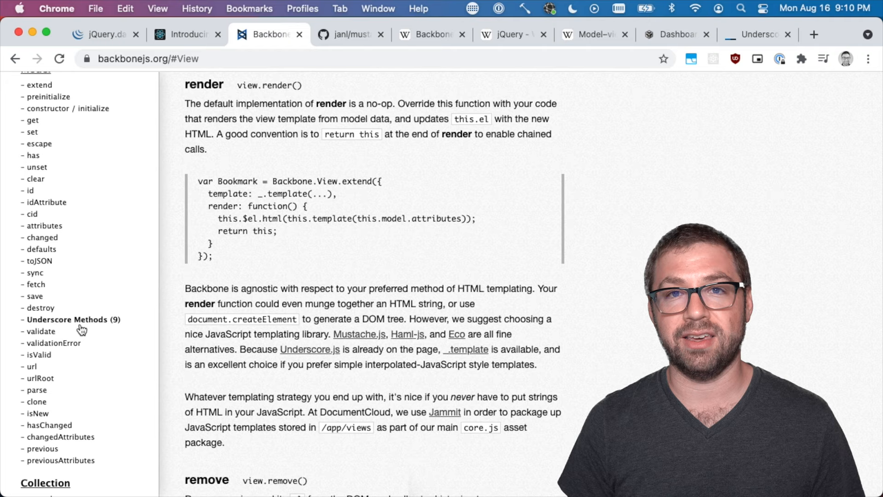